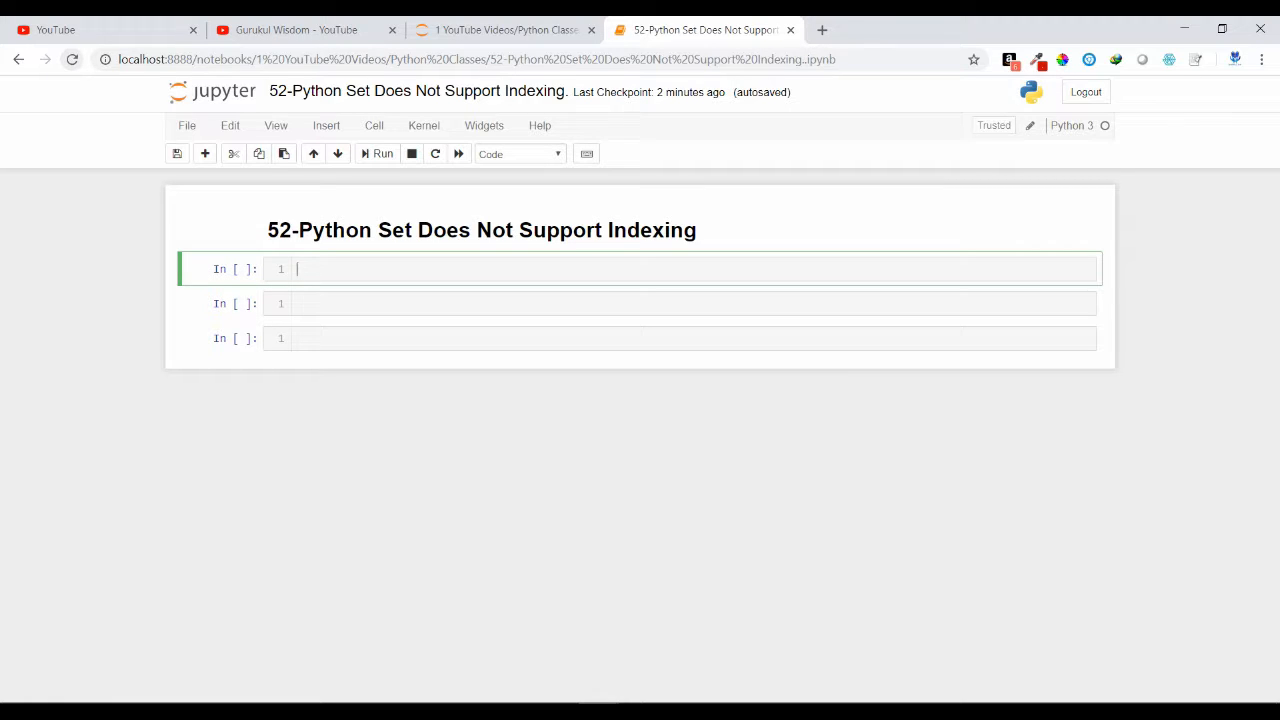
Define set_var = {1,2,3,4,5,6} in the first cell and run it.
{"action": "type", "text": "set_var"}
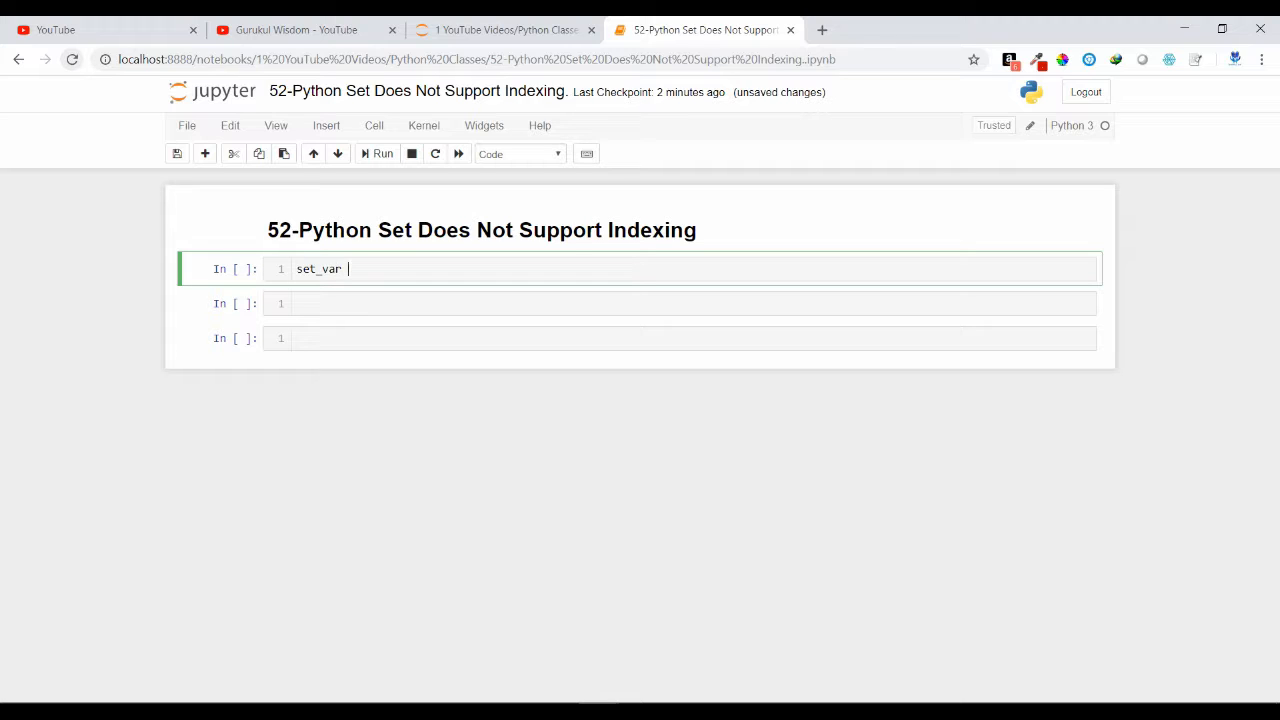
{"action": "type", "text": "= {}"}
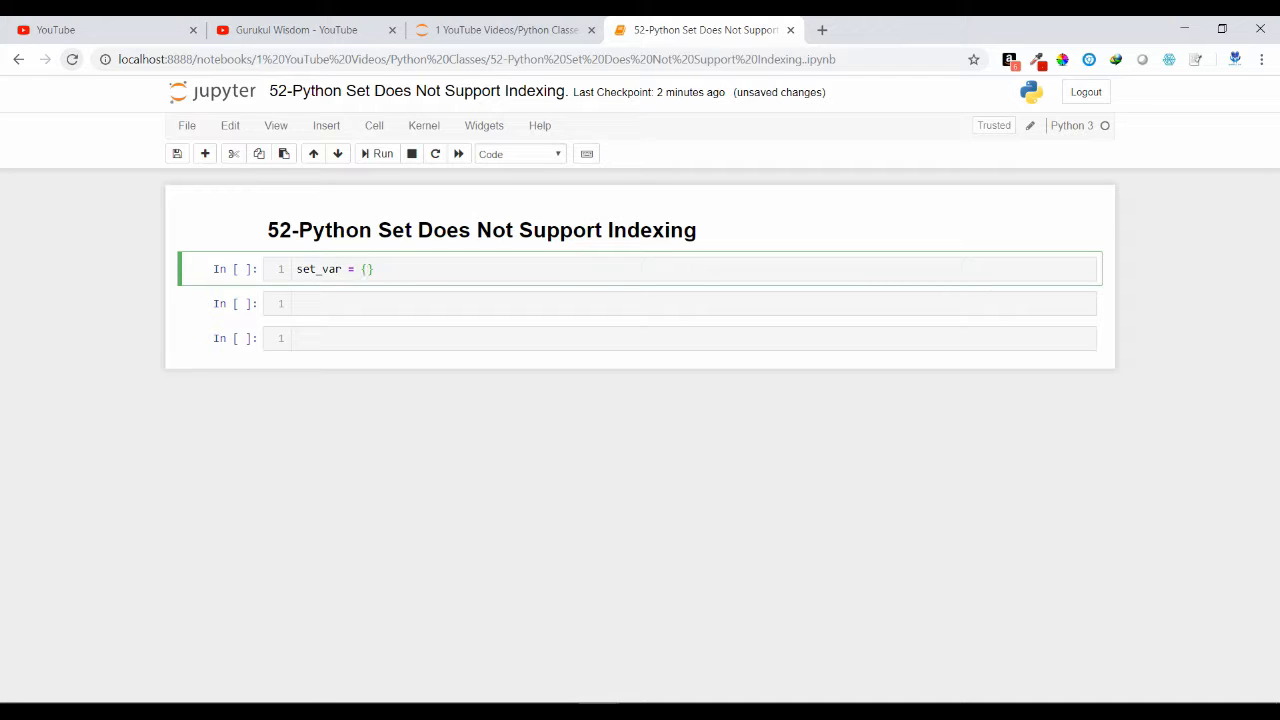
{"action": "type", "text": "1,2,3,4,5,6"}
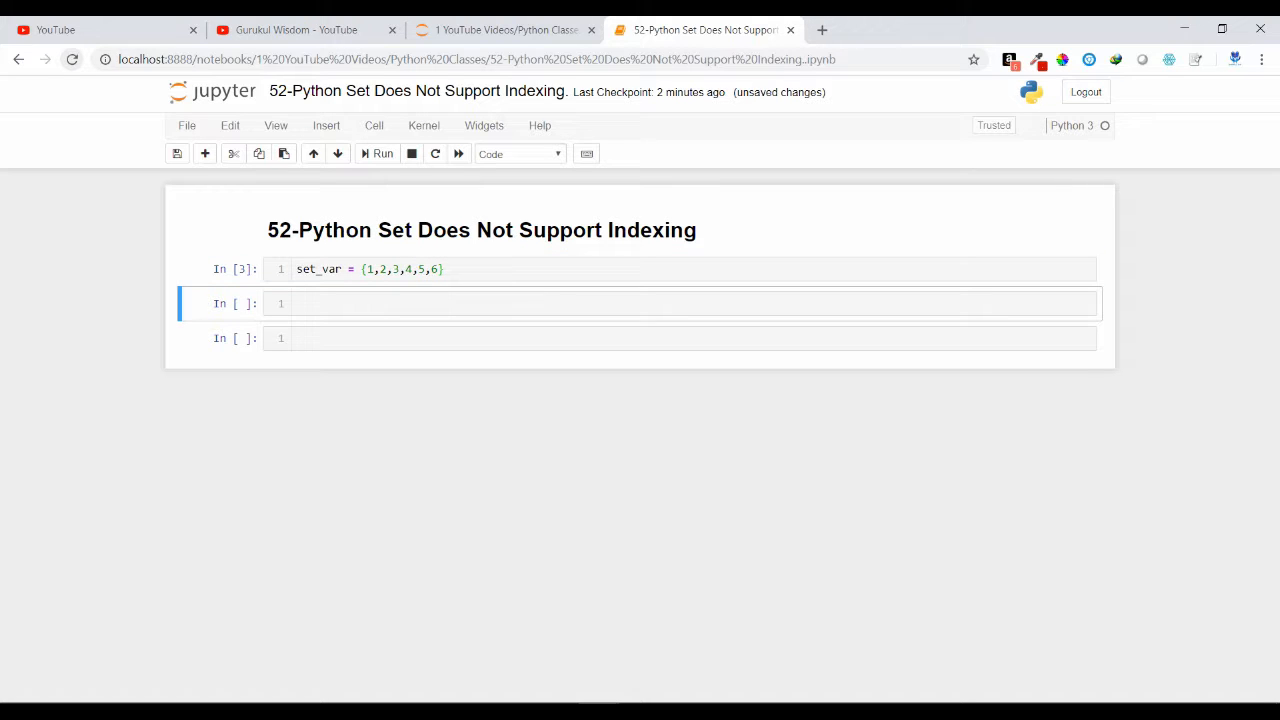
{"action": "left_click", "coordinate": [384, 152]}
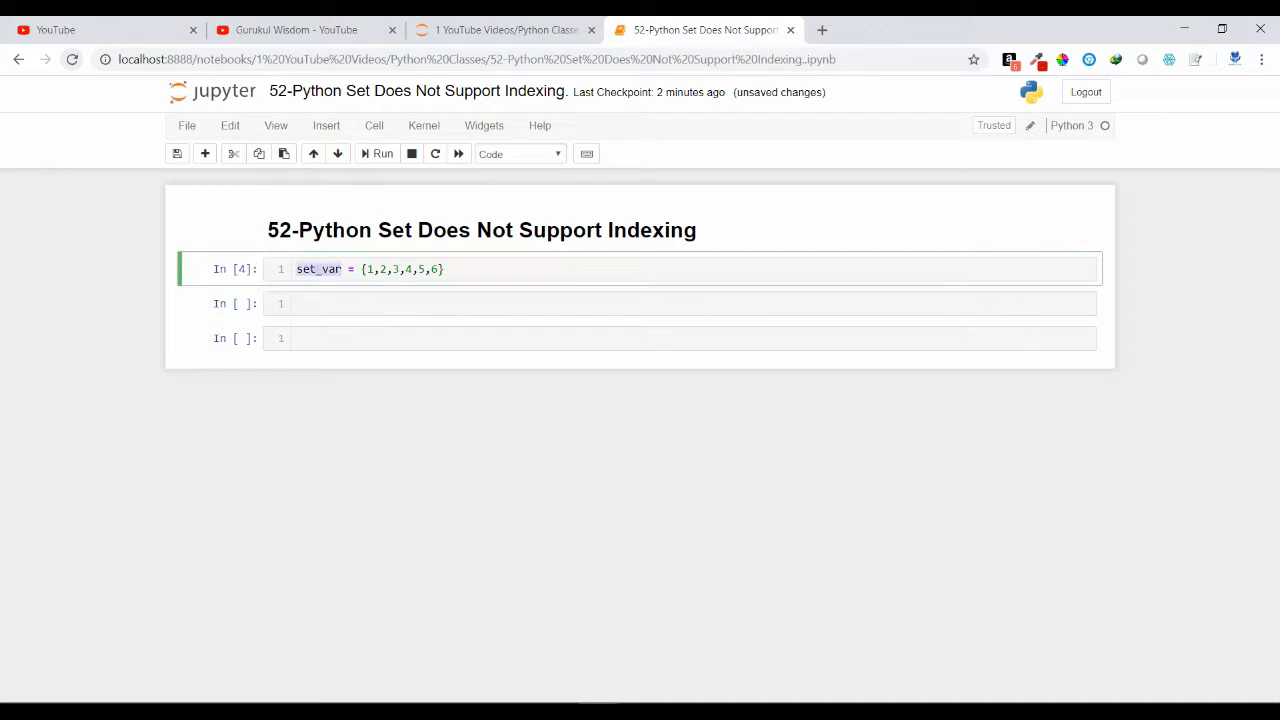
Evaluate set_var in the second cell, showing {1, 2, 3, 4, 5, 6}.
{"action": "type", "text": "set_var"}
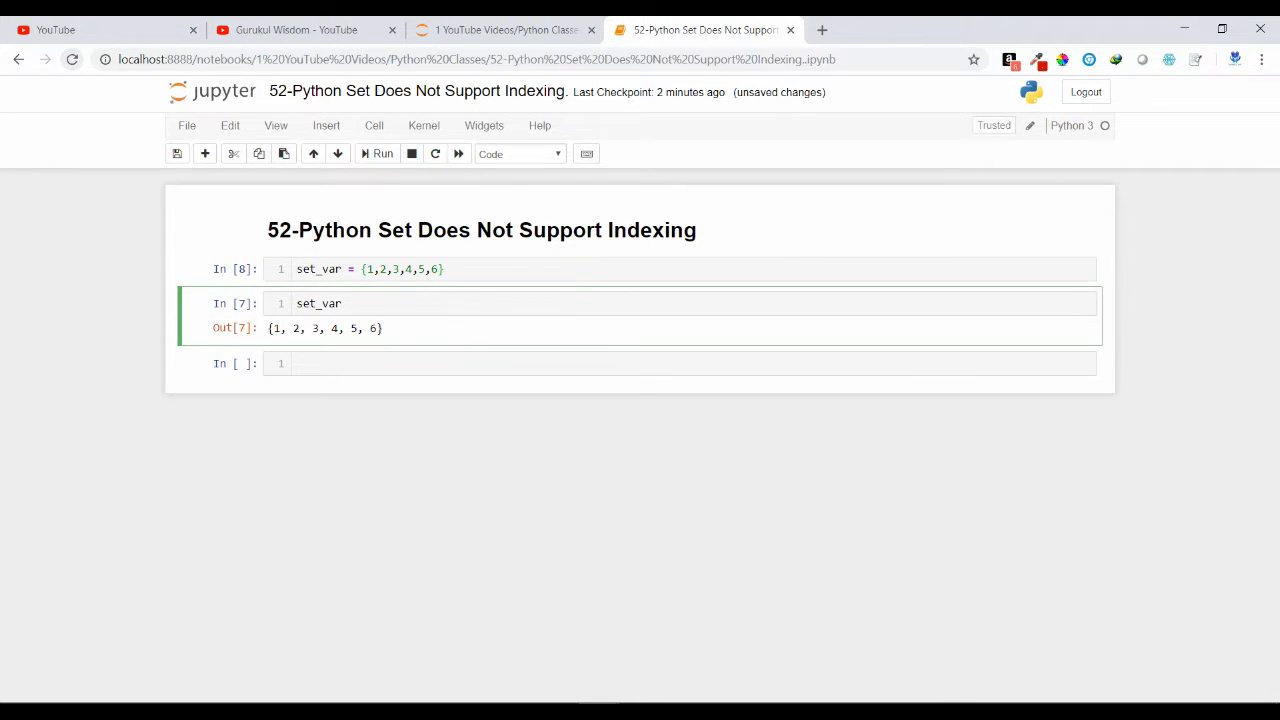
{"action": "left_click", "coordinate": [384, 152]}
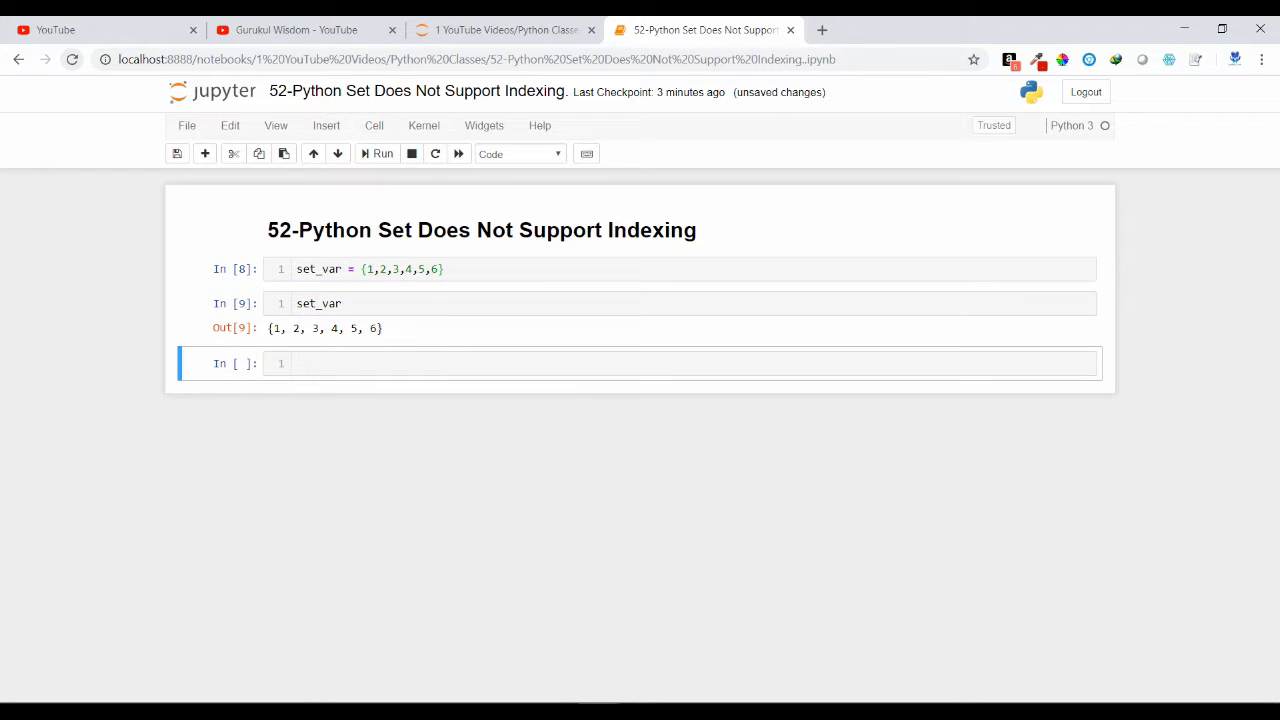
{"action": "left_click", "coordinate": [384, 152]}
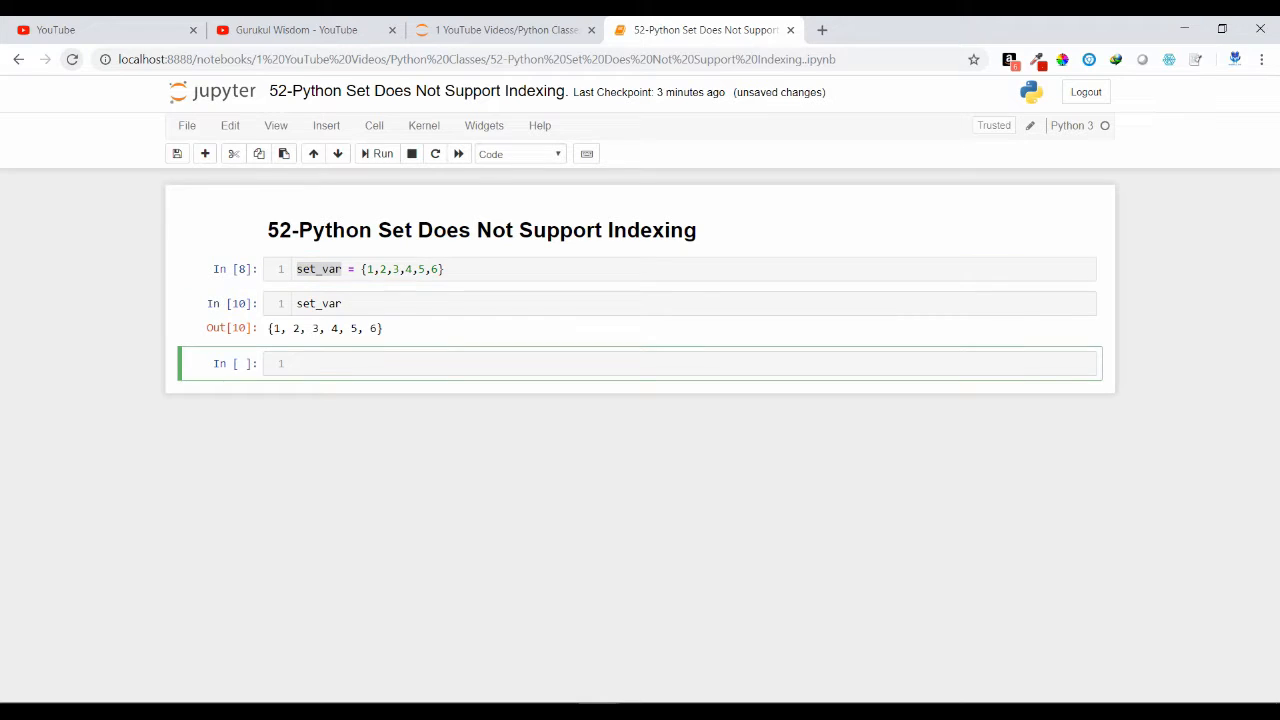
Run set_var[5] in the third cell, producing TypeError: 'set' object does not support indexing.
{"action": "type", "text": "set_var[]"}
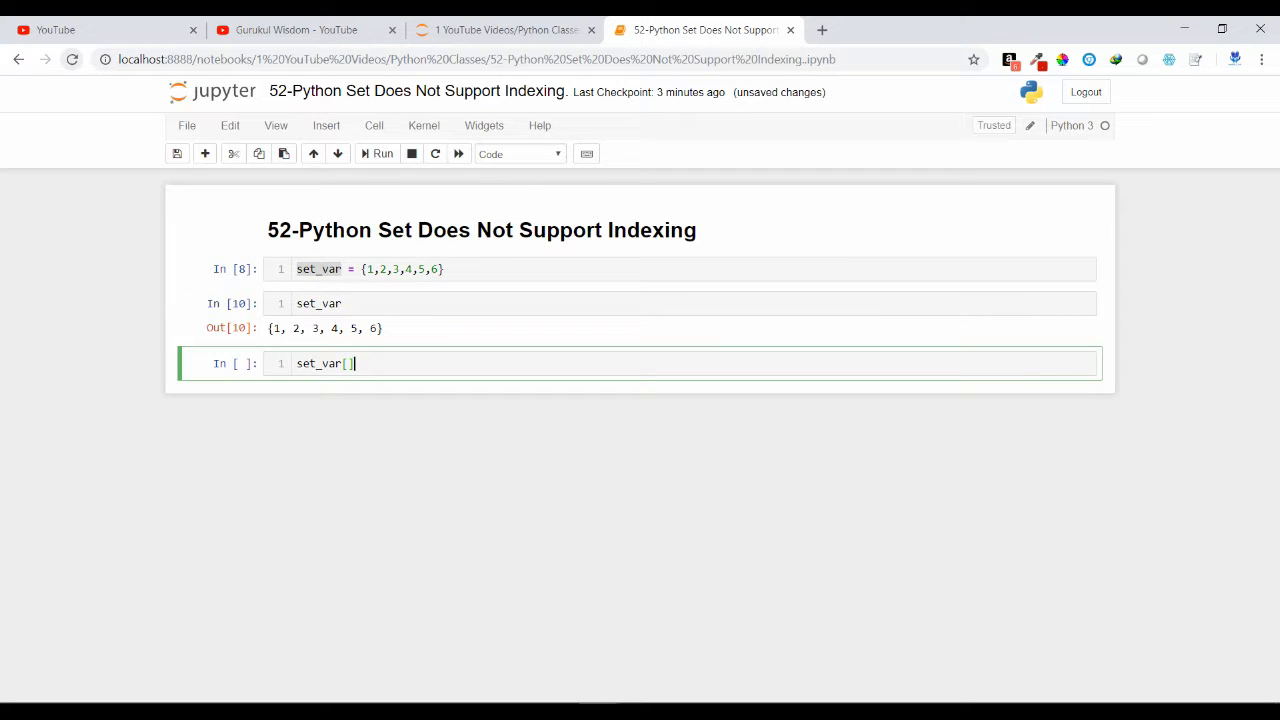
{"action": "type", "text": "5"}
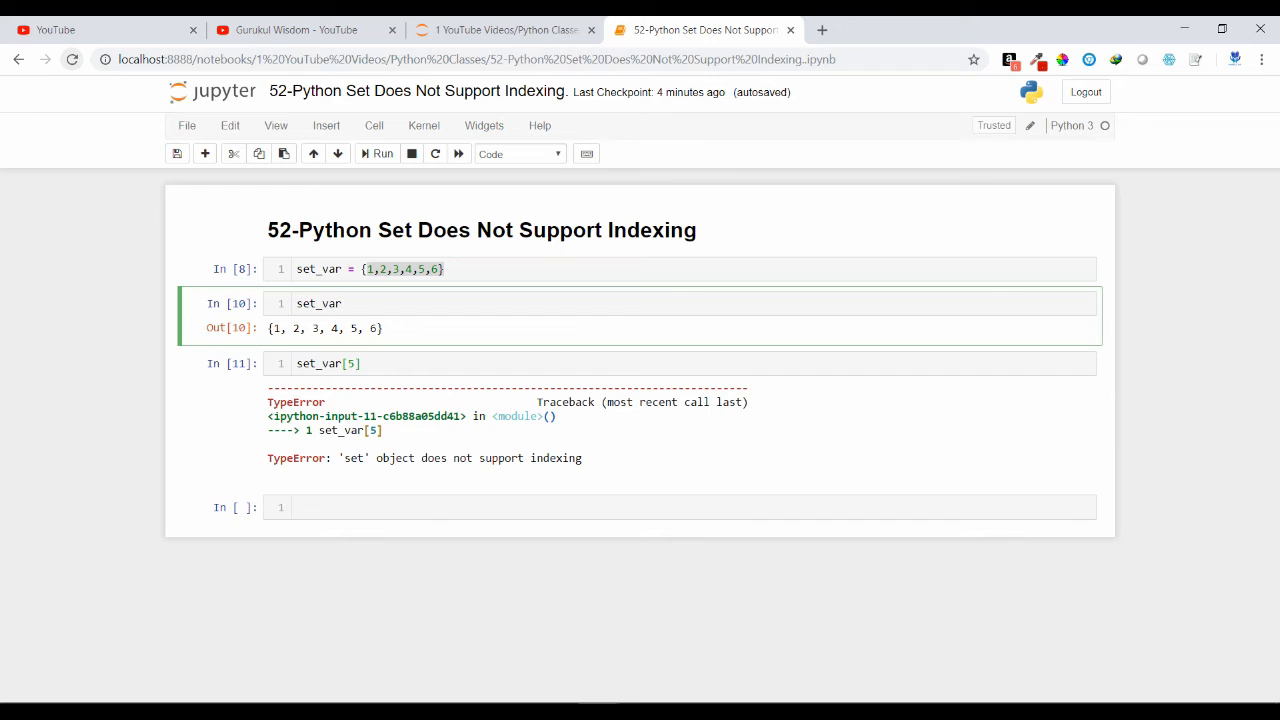
{"action": "left_click", "coordinate": [342, 304]}
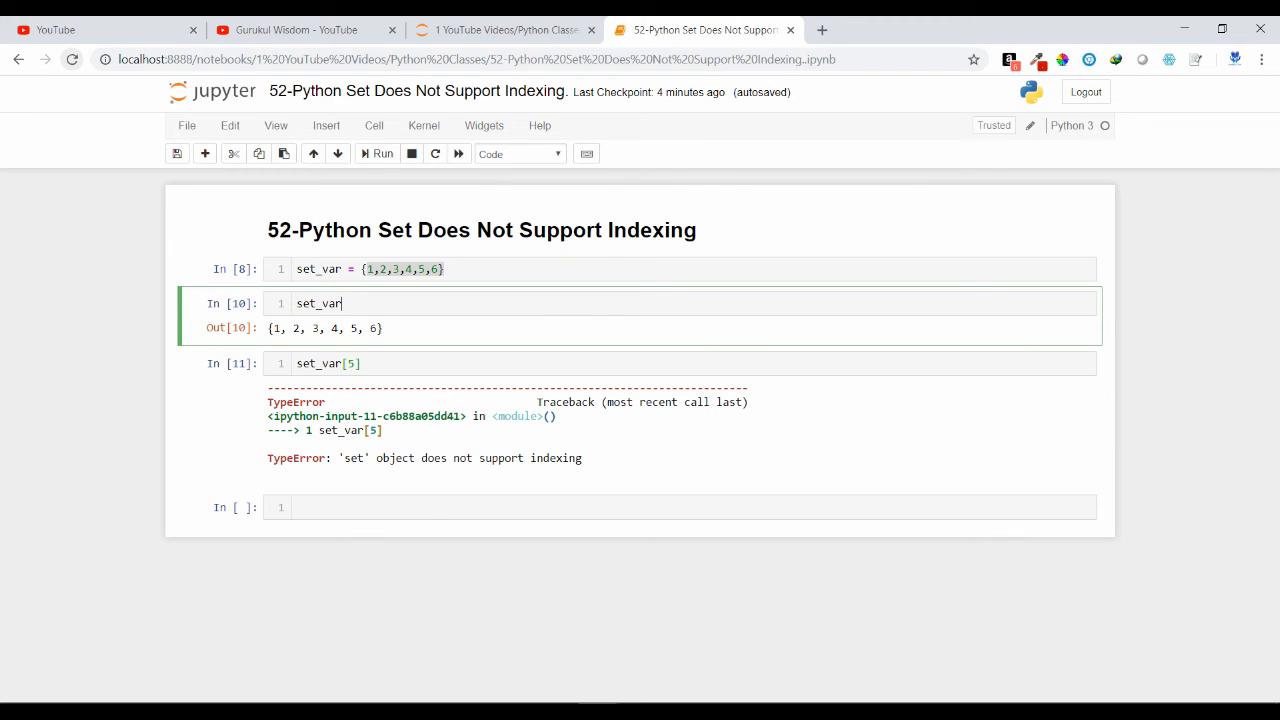